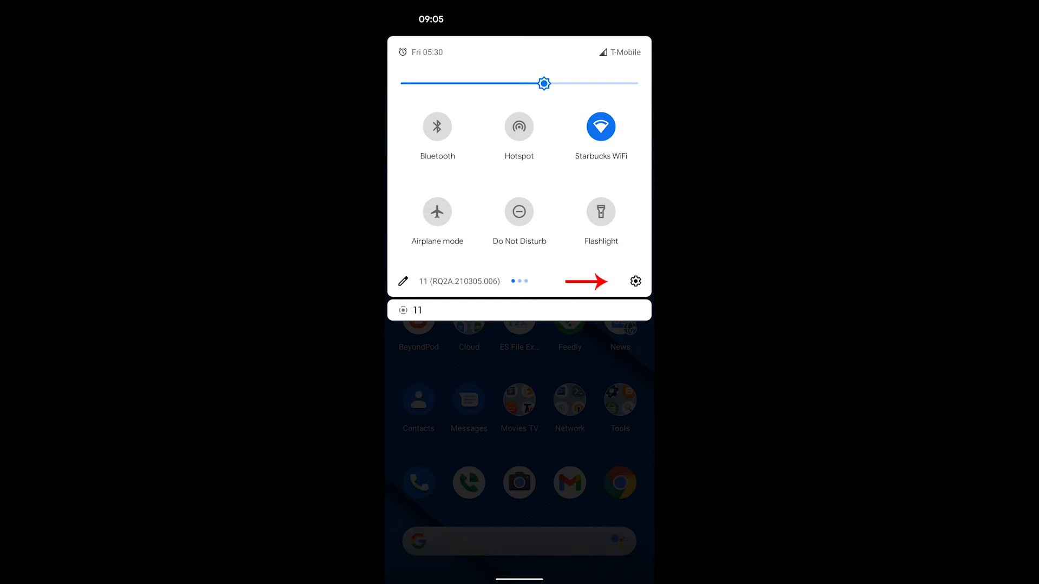
Reach the main Settings list from the Quick Settings gear icon.
{"action": "left_click", "coordinate": [635, 281]}
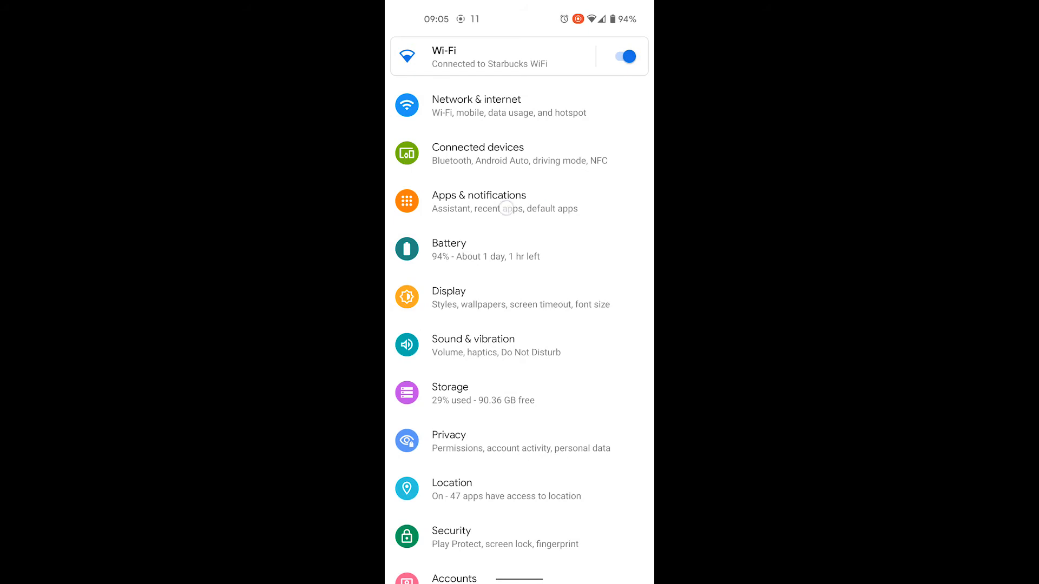
Go through Apps & notifications to the Voice app's info page.
{"action": "left_click", "coordinate": [478, 195]}
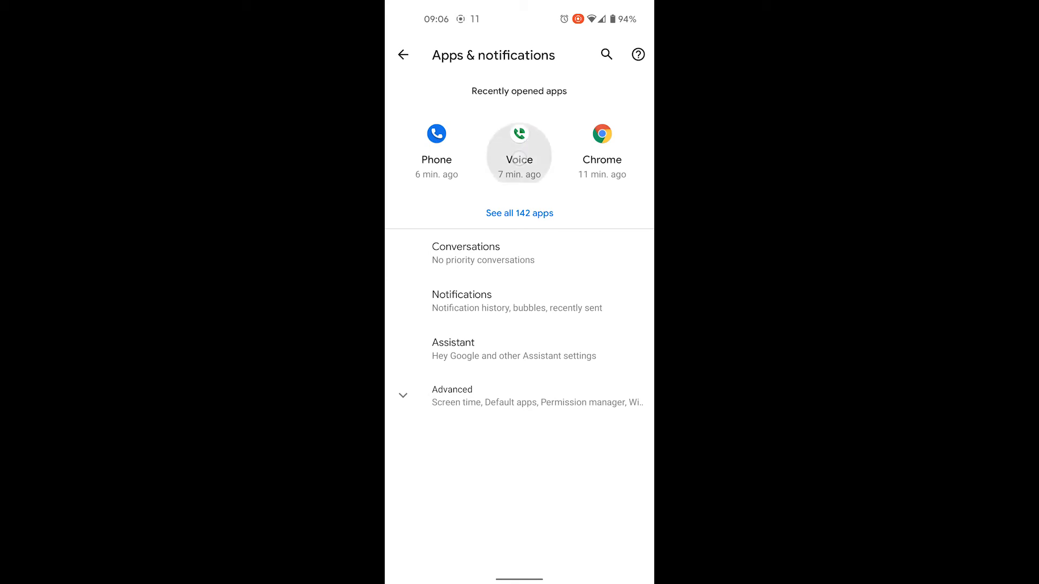
{"action": "left_click", "coordinate": [519, 140]}
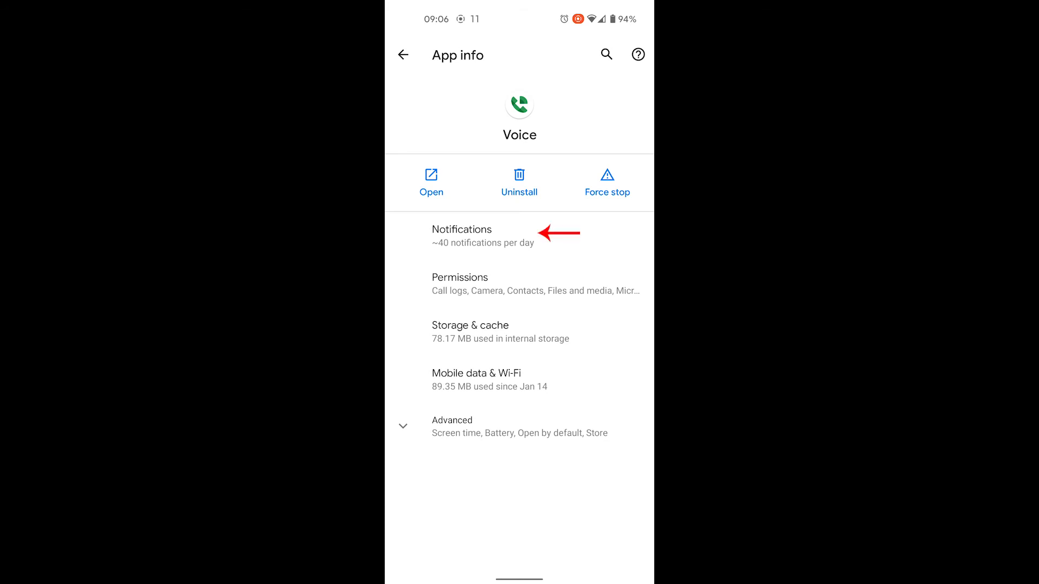
From Voice's notification list, reach the Incoming call category under Other.
{"action": "left_click", "coordinate": [463, 235]}
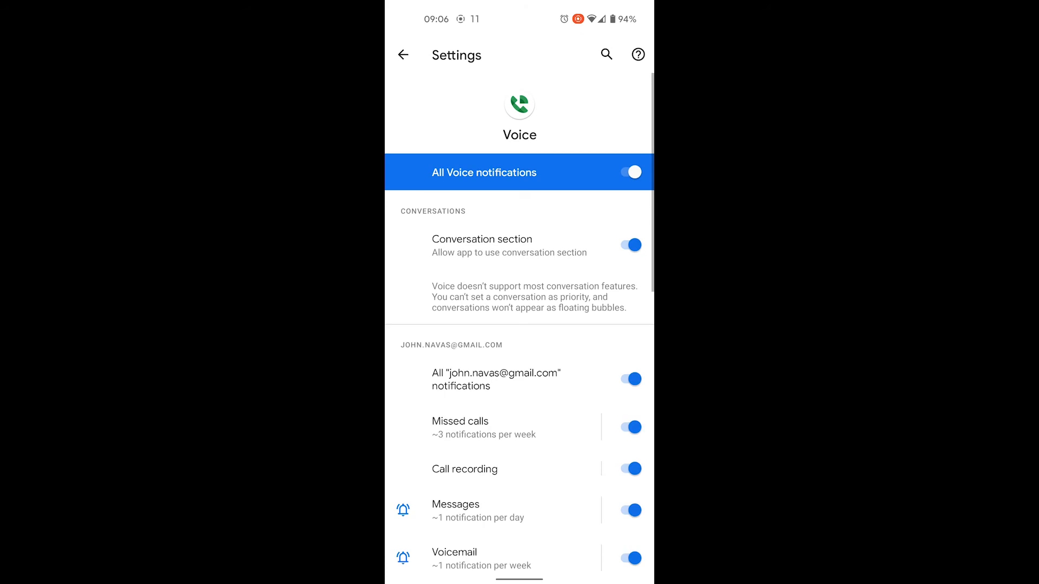
{"action": "scroll", "scroll_direction": "down", "scroll_amount": 3}
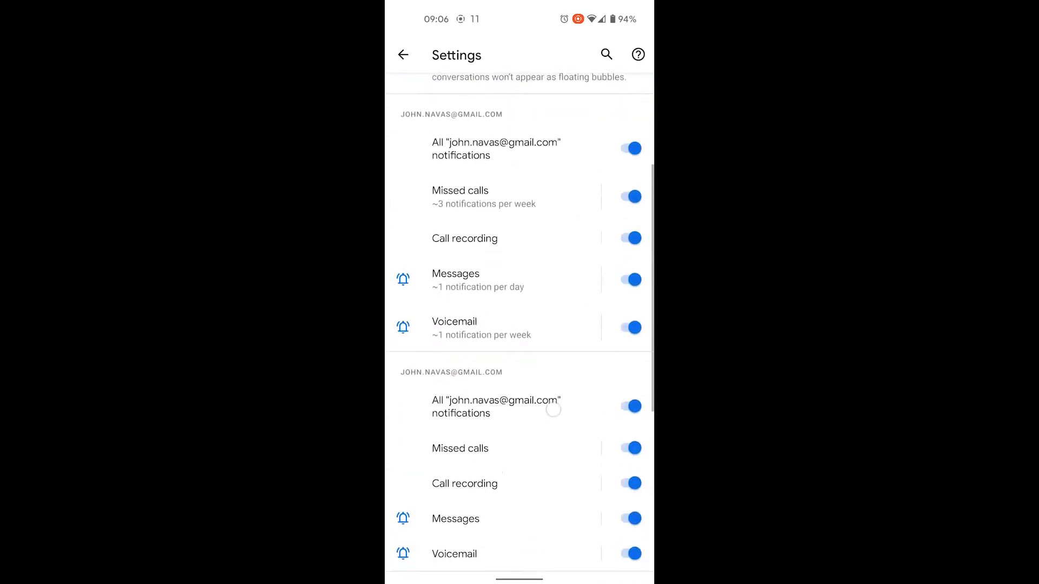
{"action": "scroll", "scroll_direction": "down", "scroll_amount": 3}
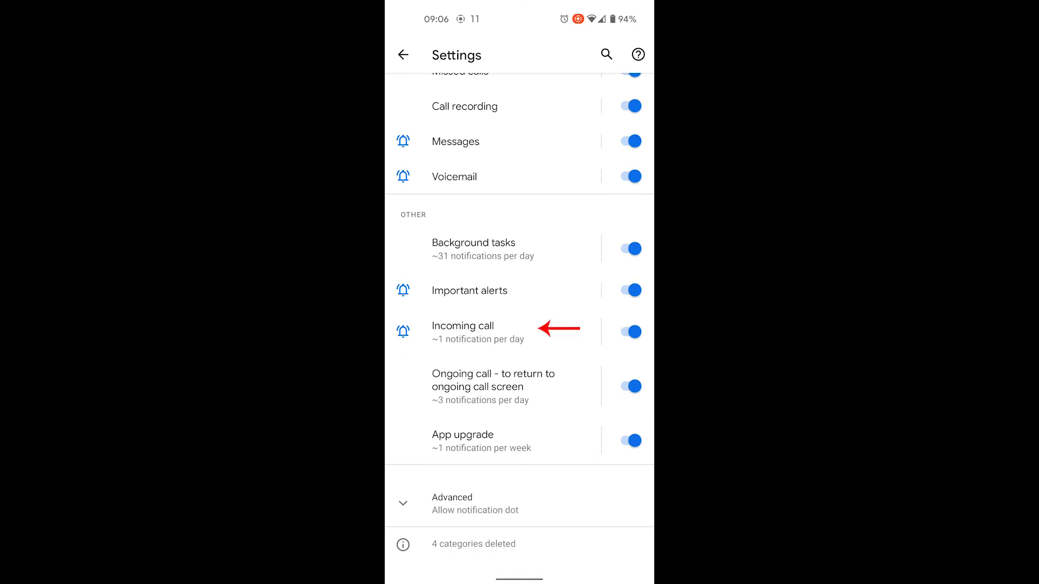
{"action": "left_click", "coordinate": [464, 331]}
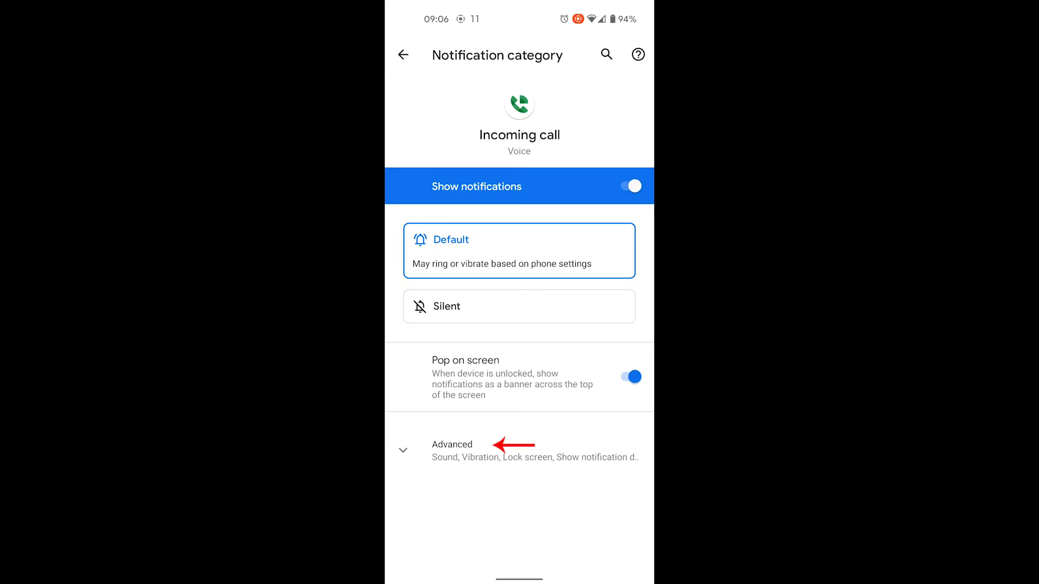
Under Advanced > Sound, select Default (Zen) as the incoming call sound.
{"action": "left_click", "coordinate": [452, 450]}
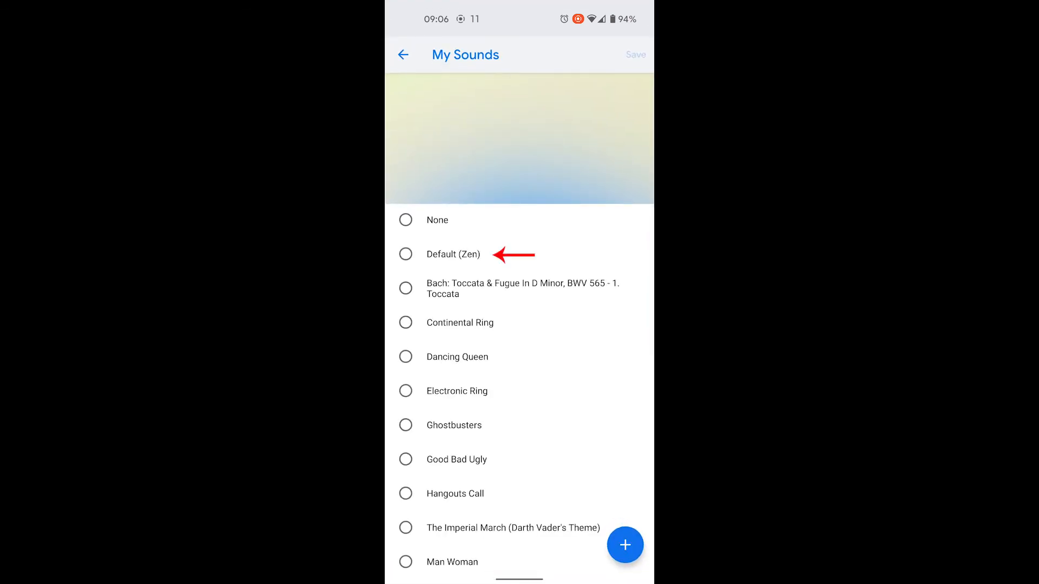
{"action": "left_click", "coordinate": [406, 254]}
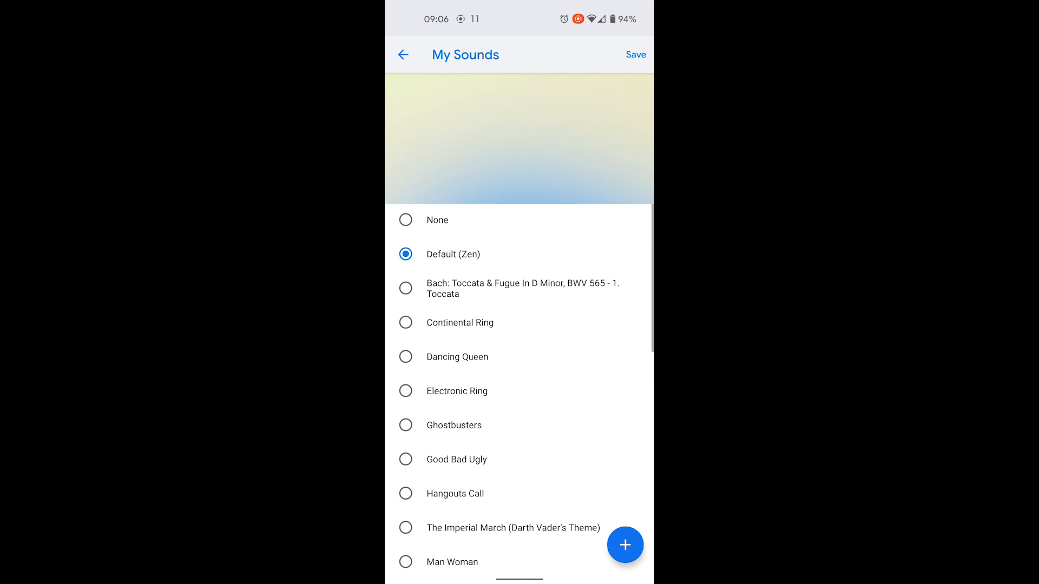